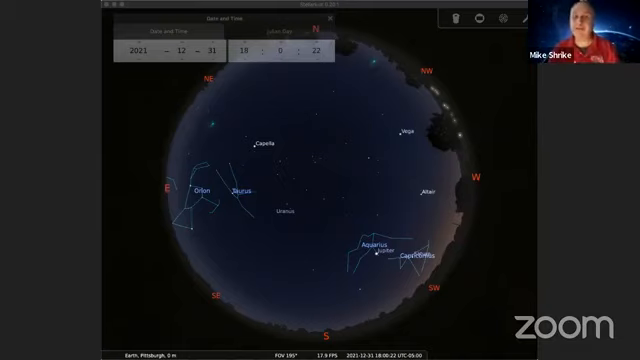
mouse_move(400, 189)
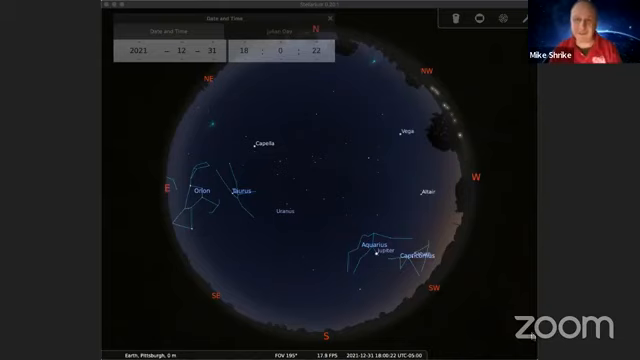
mouse_move(114, 300)
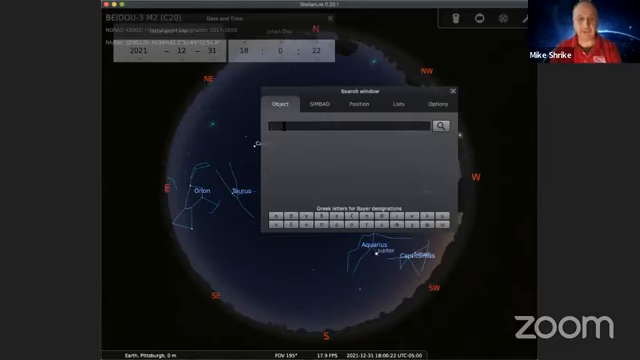
- Search for 'jupiter' to centre Jupiter with Ganymede and Callisto labelled
text(jupiter)
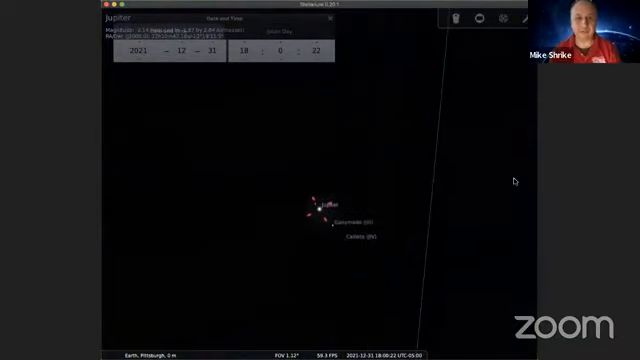
- Zoom in on Jupiter to about a 1° field of view
scroll(up, 3)
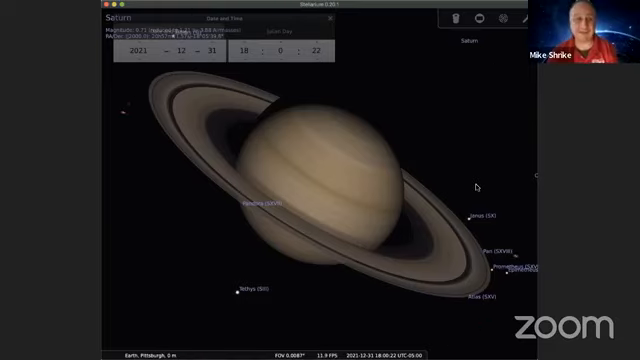
- Zoom out from Saturn to the full-sky view over Pittsburgh
scroll(down, 3)
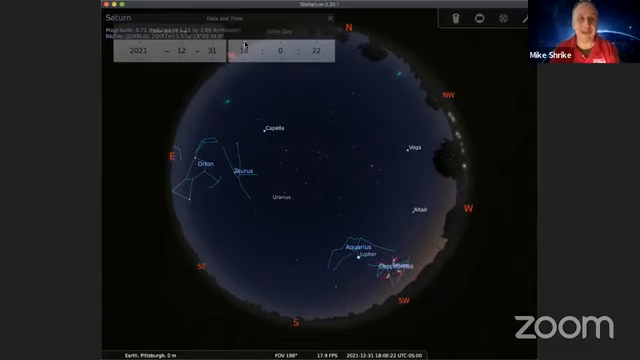
mouse_move(245, 48)
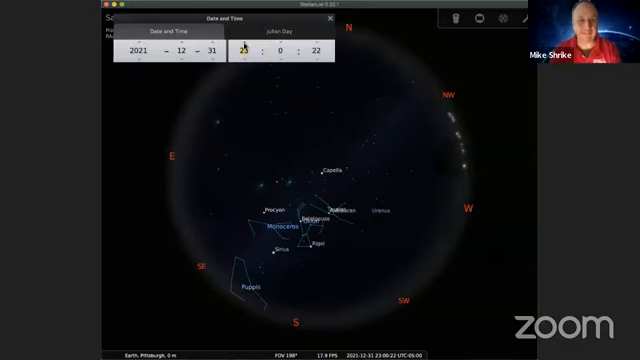
- Set the observing time to 00:00 on 1 January 2022
click(246, 44)
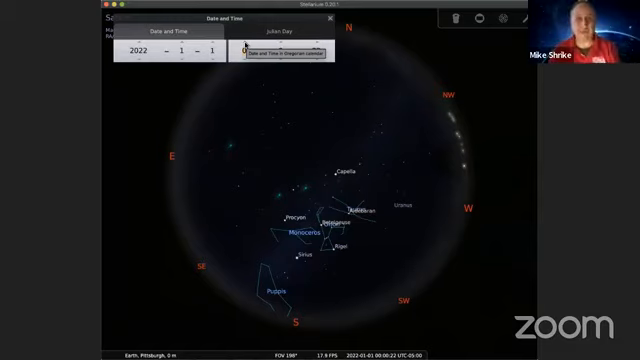
click(330, 18)
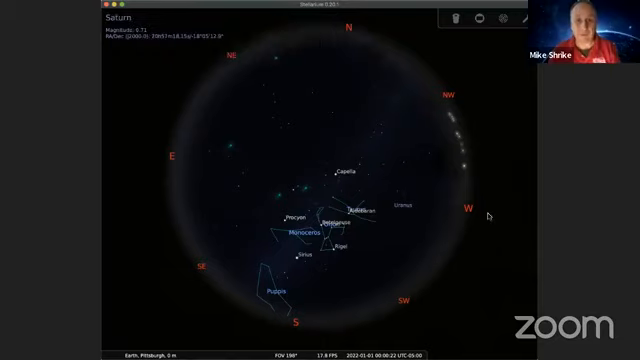
mouse_move(508, 251)
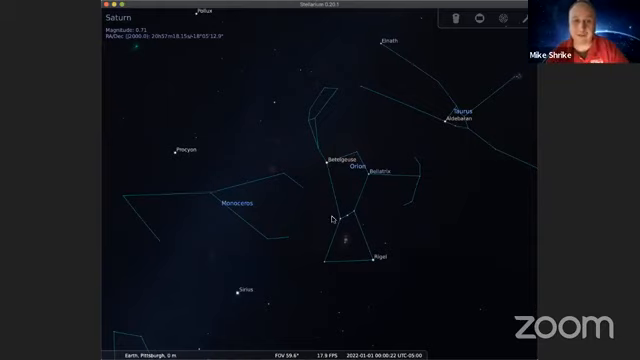
mouse_move(378, 256)
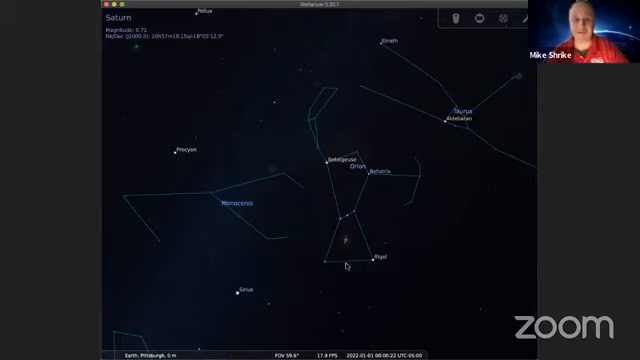
mouse_move(332, 150)
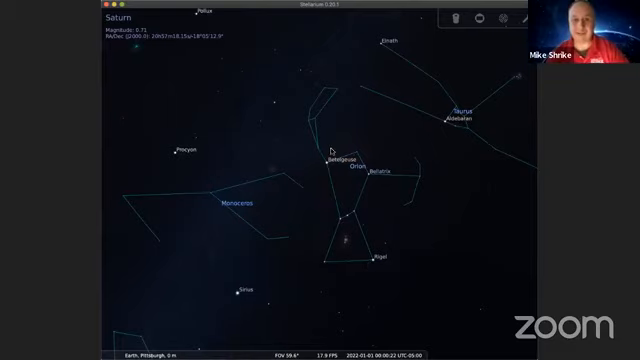
mouse_move(409, 200)
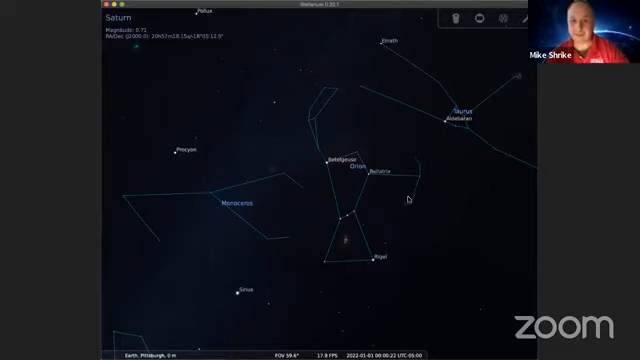
mouse_move(331, 85)
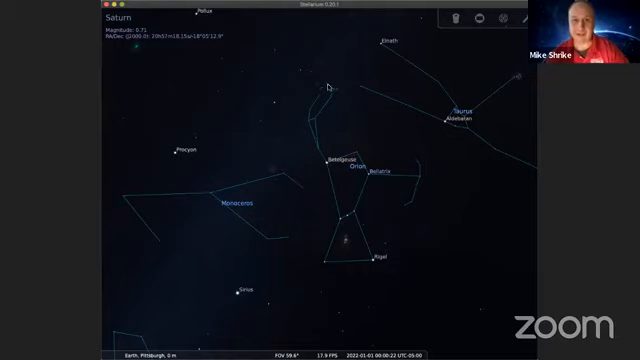
mouse_move(330, 172)
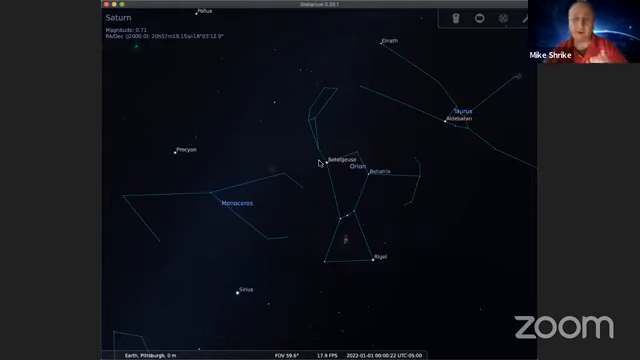
mouse_move(313, 222)
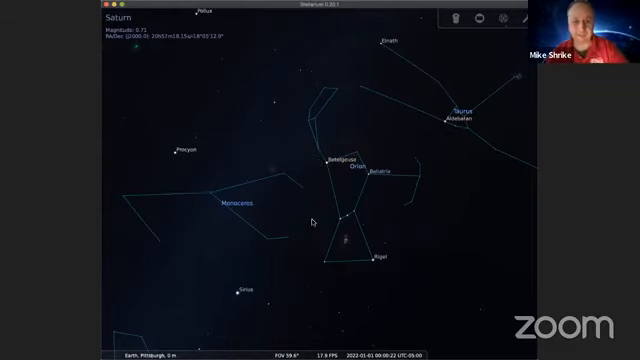
mouse_move(357, 212)
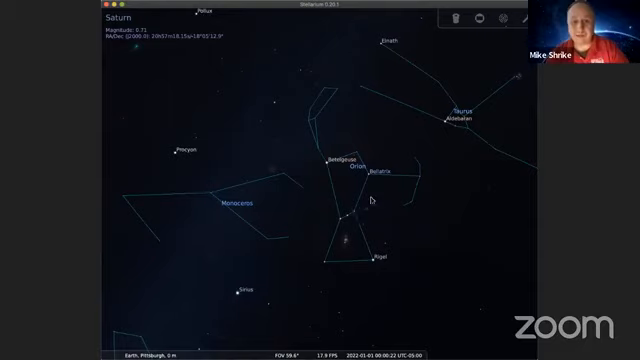
mouse_move(440, 133)
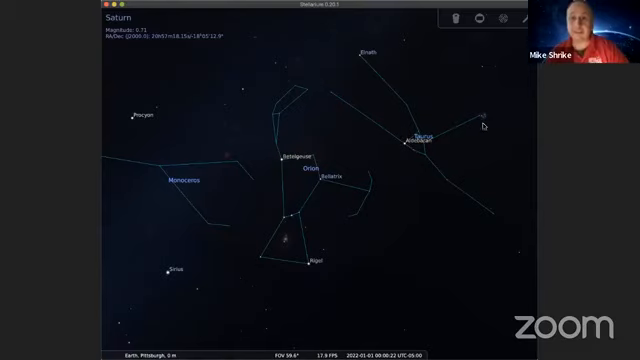
mouse_move(481, 108)
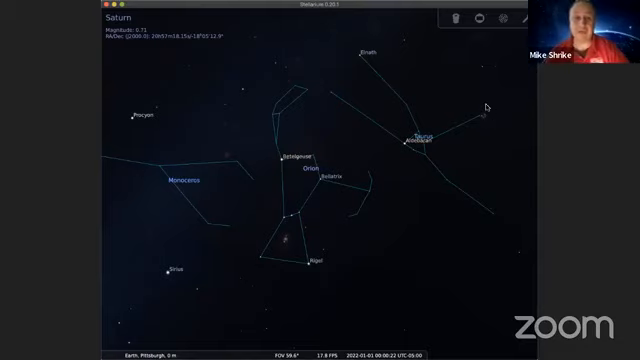
mouse_move(483, 134)
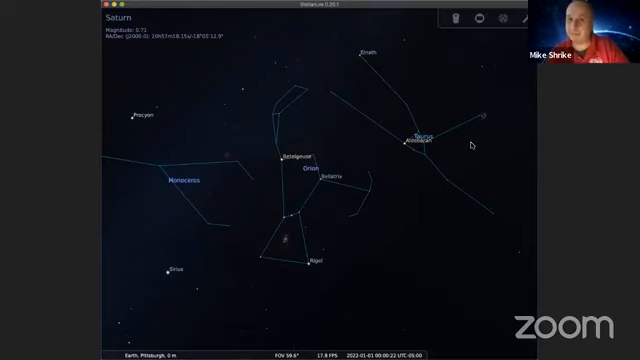
mouse_move(468, 155)
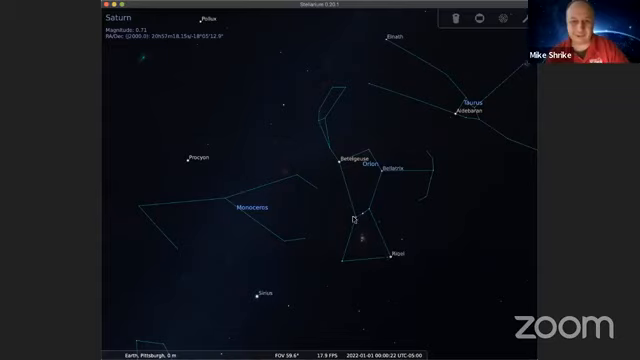
mouse_move(335, 165)
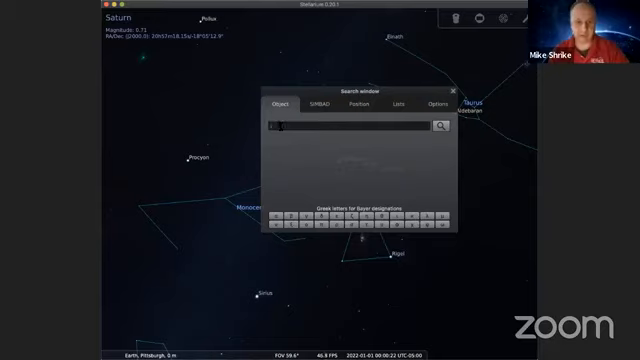
- Enter the Messier designation M42 to find the Great Orion Nebula
text(M4)
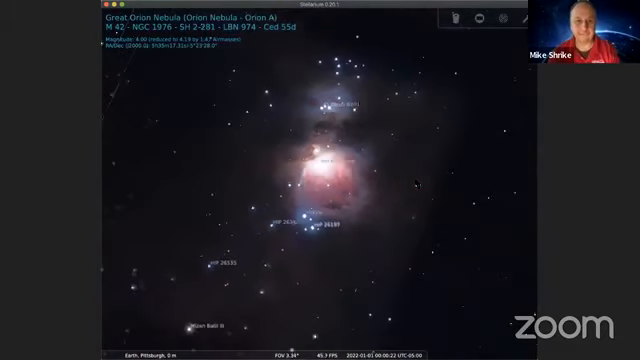
- Zoom out from the Orion Nebula to the wider Orion sky
scroll(down, 3)
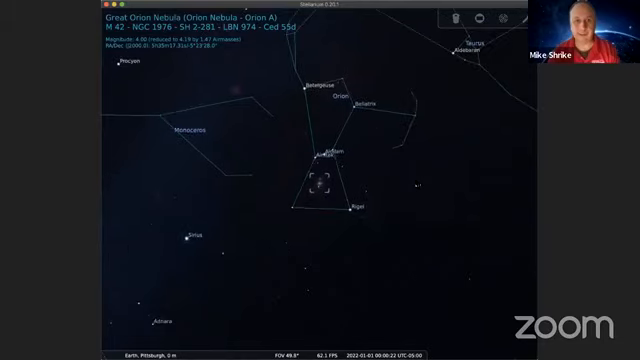
- Zoom out to a wide view of Orion and Monoceros
scroll(down, 3)
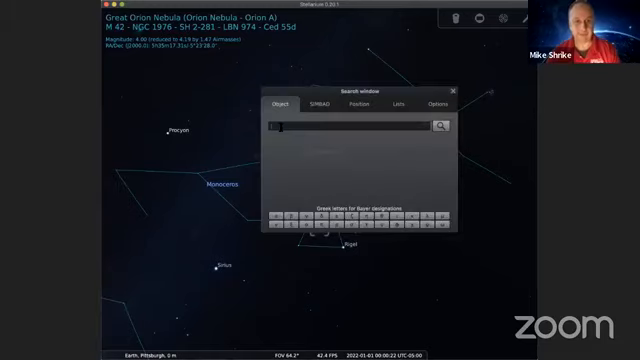
- Type the NGC 2244 designation to find the Rosette Nebula
text(N)
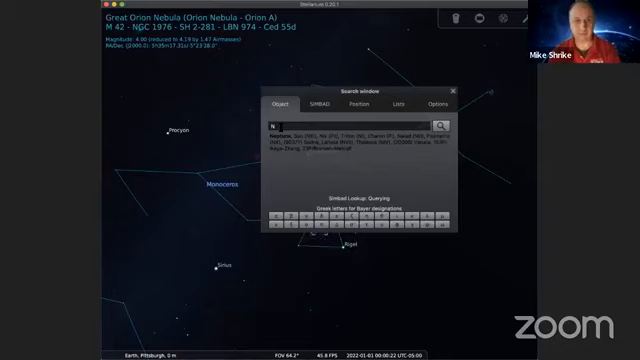
text(NGC)
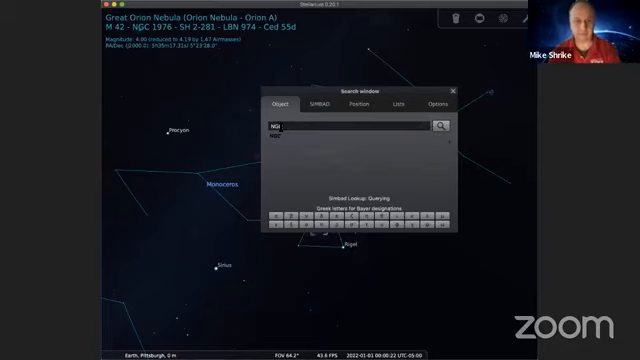
text(22)
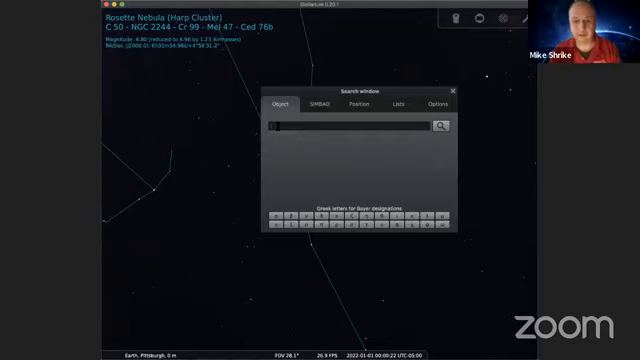
- Search for M45 and go to the Pleiades up close
text(M45)
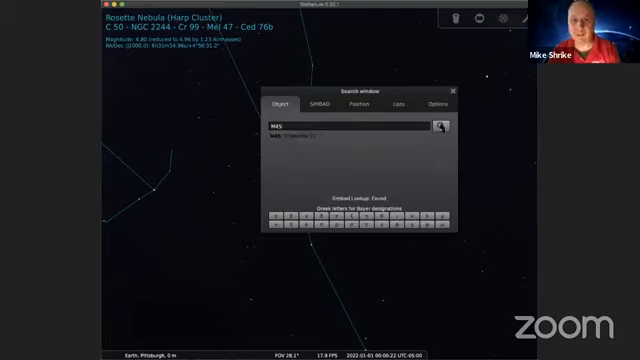
click(434, 126)
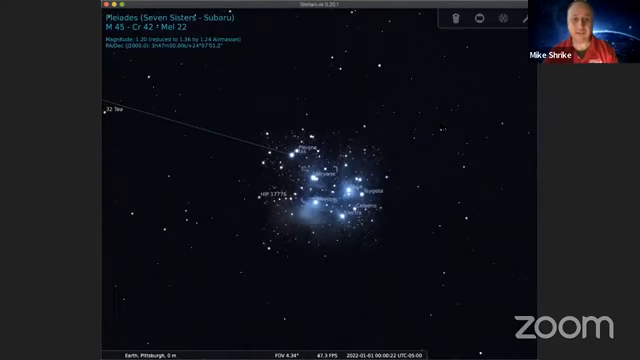
- Zoom out from the Pleiades to about 42°, showing Taurus and Aldebaran
scroll(down, 3)
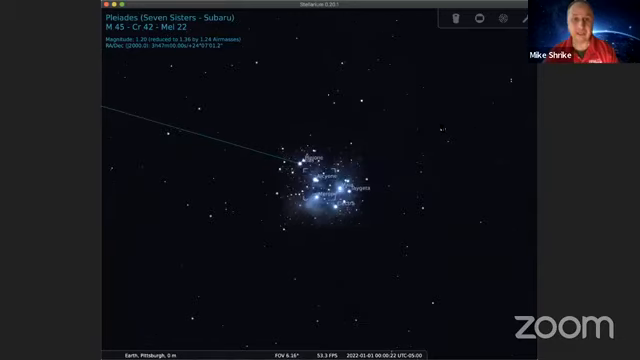
scroll(down, 3)
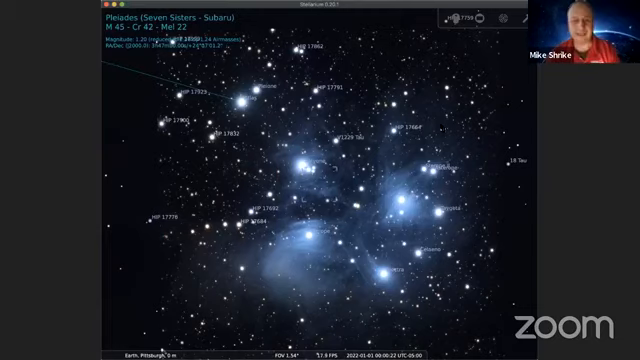
scroll(down, 3)
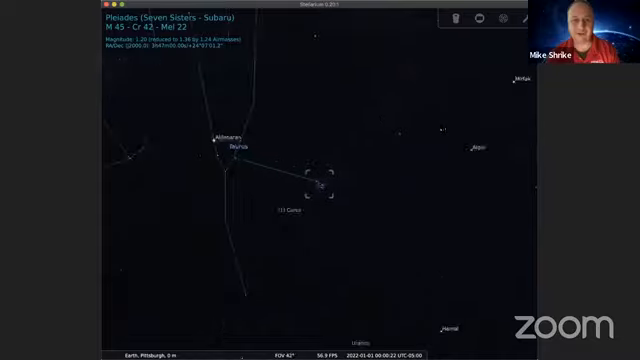